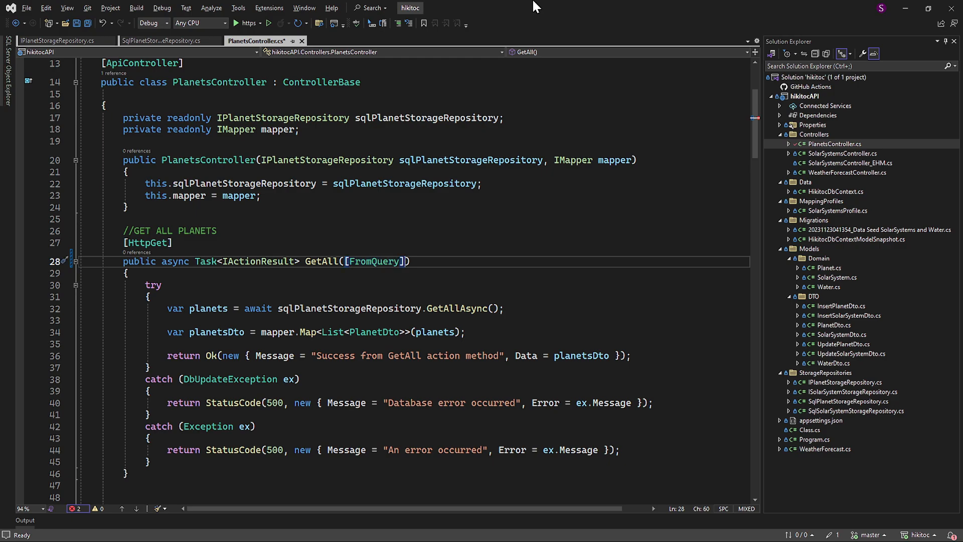
Step: Try [FromQuery] string name1/name2 parameters on GetAll, then remove them back to GetAll()
{"action": "type", "text": ", []"}
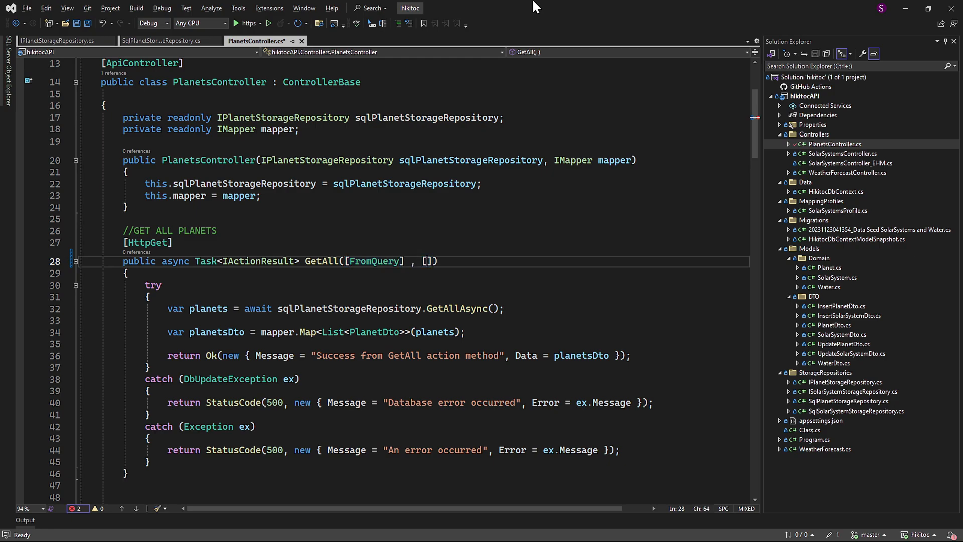
{"action": "type", "text": "FromQuery"}
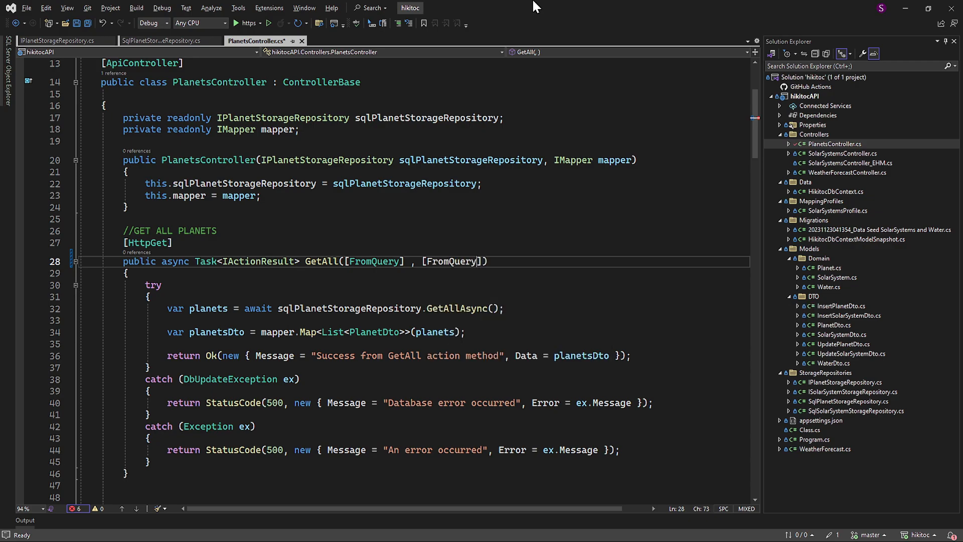
{"action": "type", "text": "name1"}
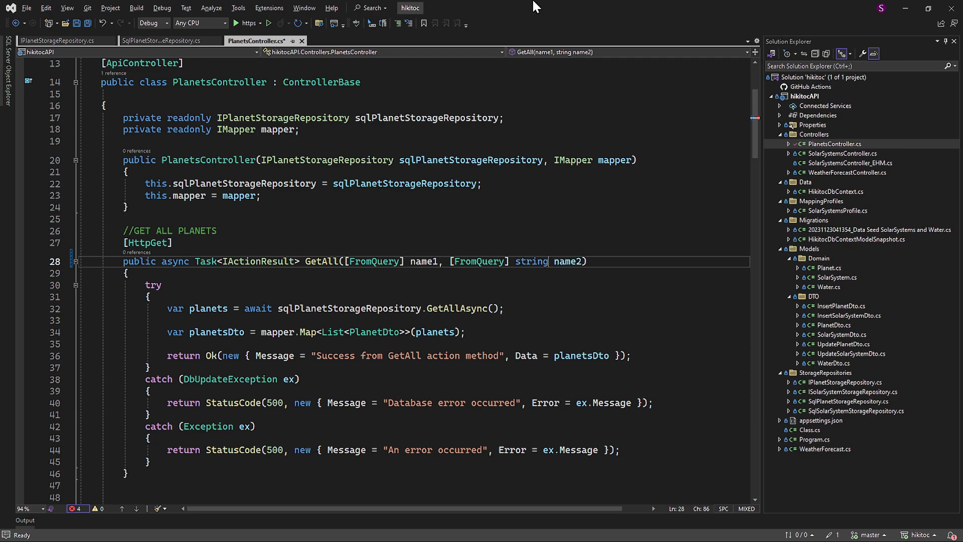
{"action": "type", "text": "string"}
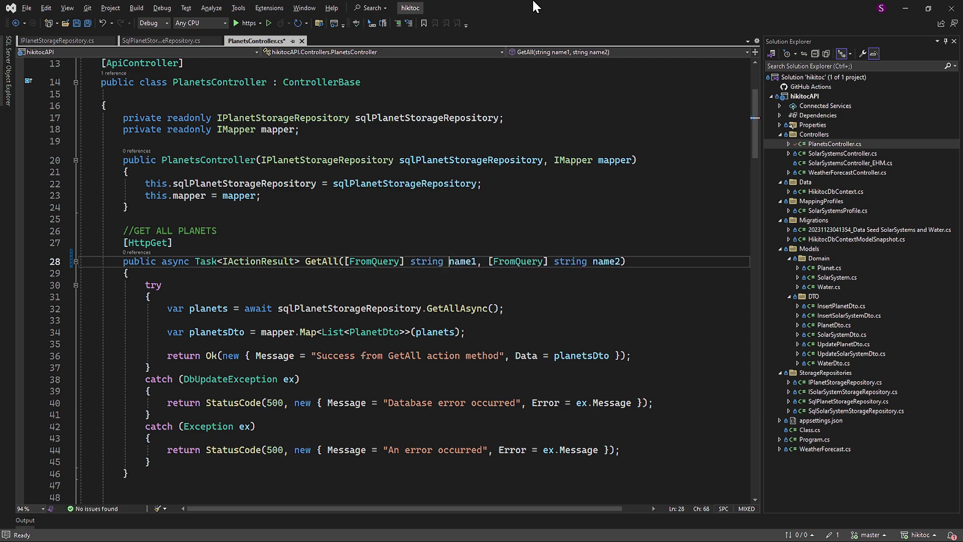
{"action": "double_click", "coordinate": [373, 261]}
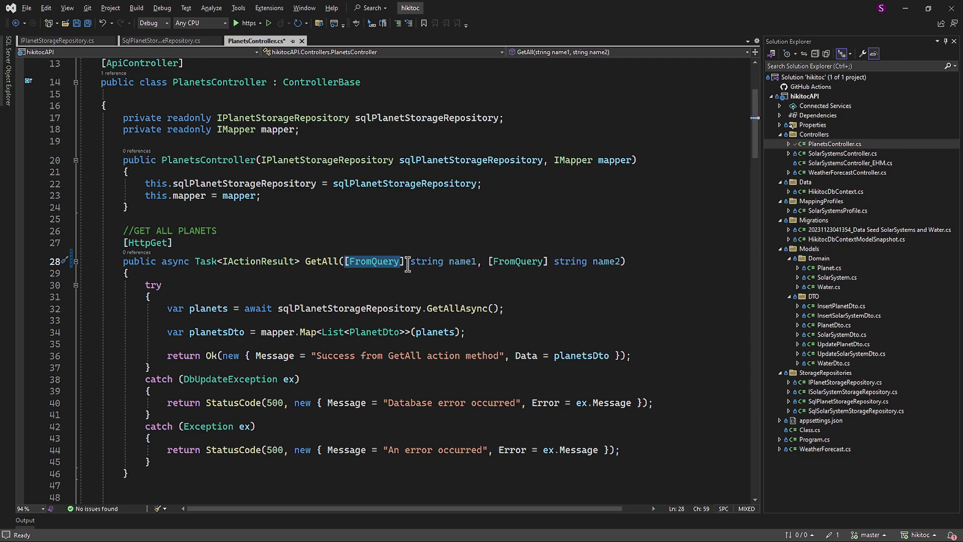
{"action": "left_click_drag", "start_coordinate": [406, 261], "coordinate": [621, 261]}
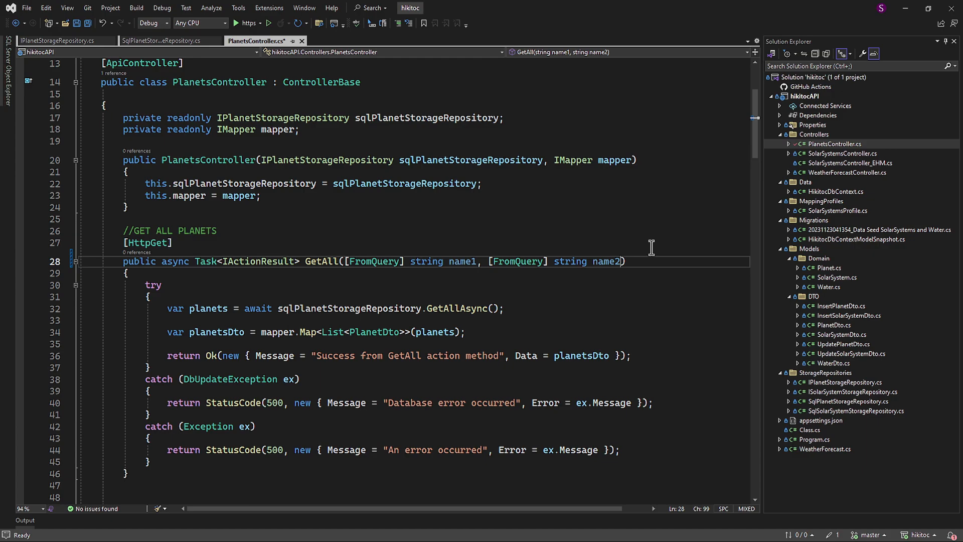
{"action": "type", "text": ","}
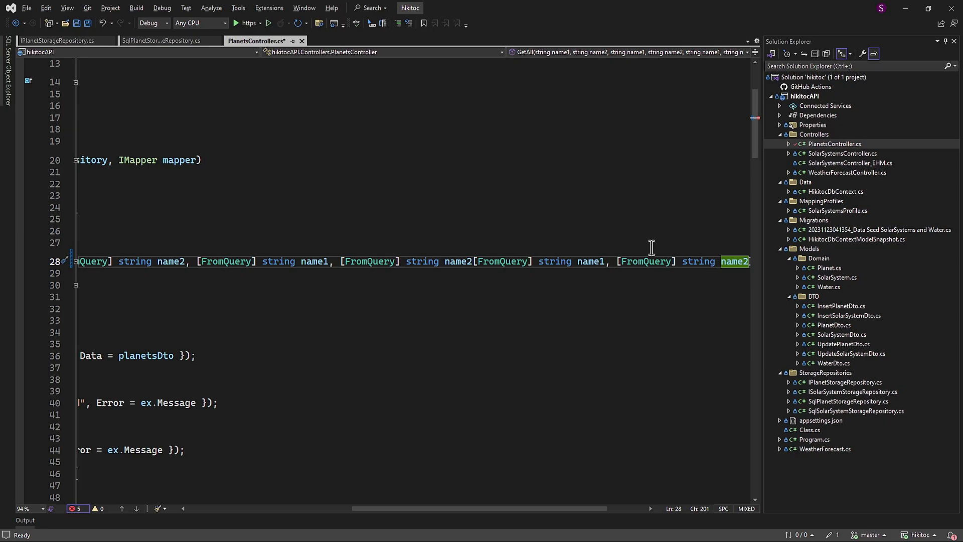
{"action": "scroll", "scroll_direction": "left", "scroll_amount": 3}
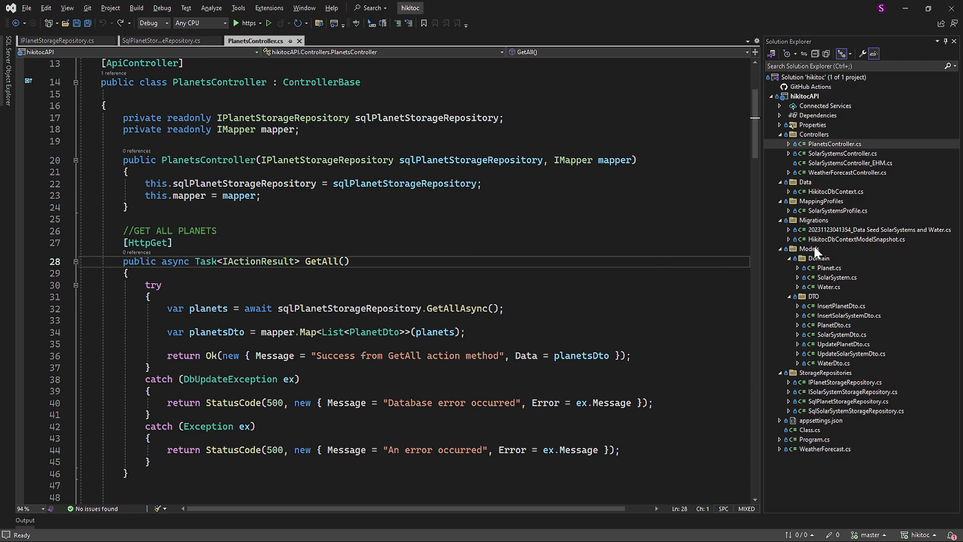
Step: Add a Queries folder under Models containing a new PlanetSqueryParameters class
{"action": "right_click", "coordinate": [807, 248]}
{"action": "type", "text": "Queries"}
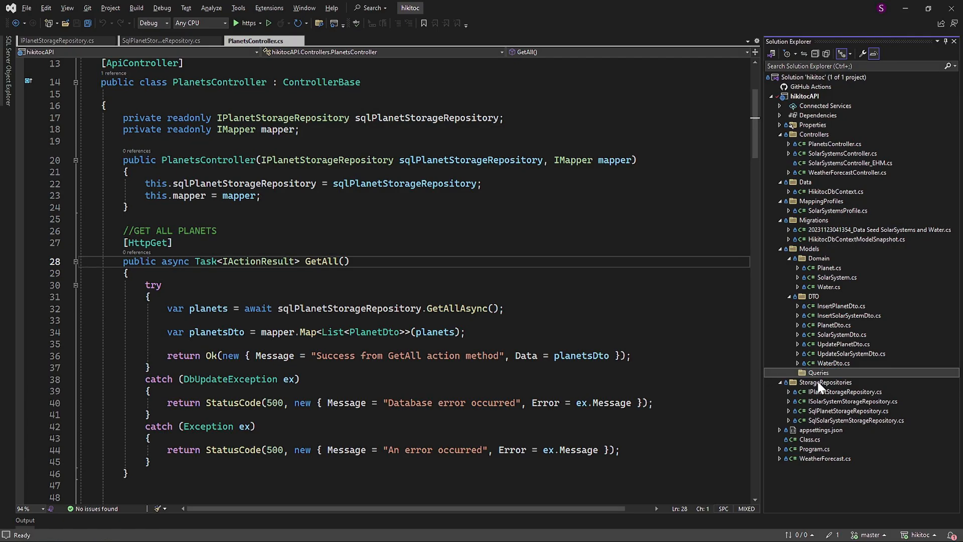
{"action": "right_click", "coordinate": [823, 381]}
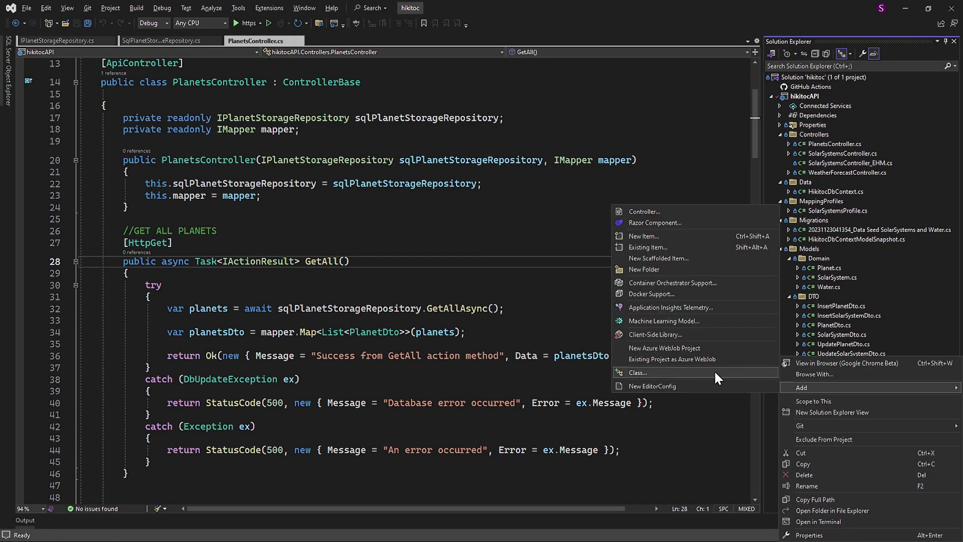
{"action": "left_click", "coordinate": [637, 372]}
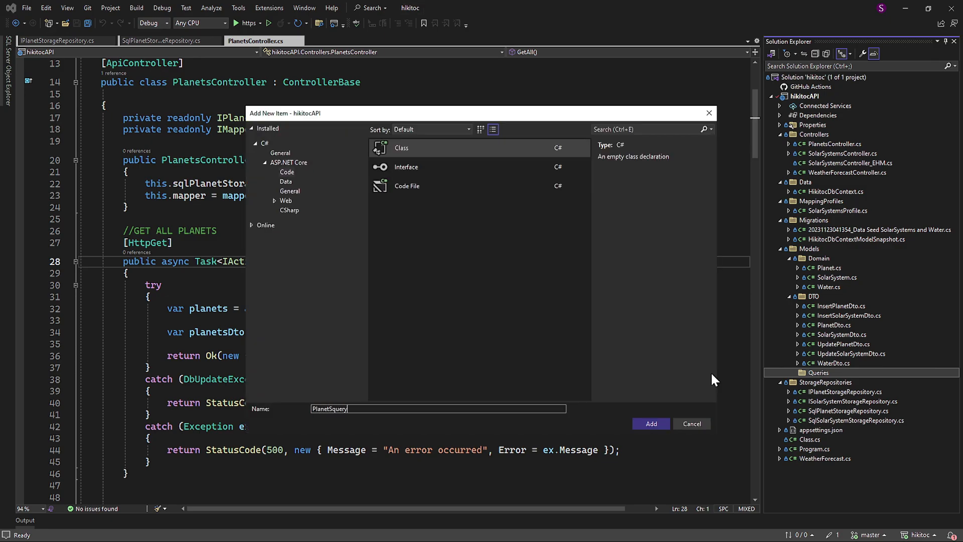
{"action": "left_click", "coordinate": [650, 423]}
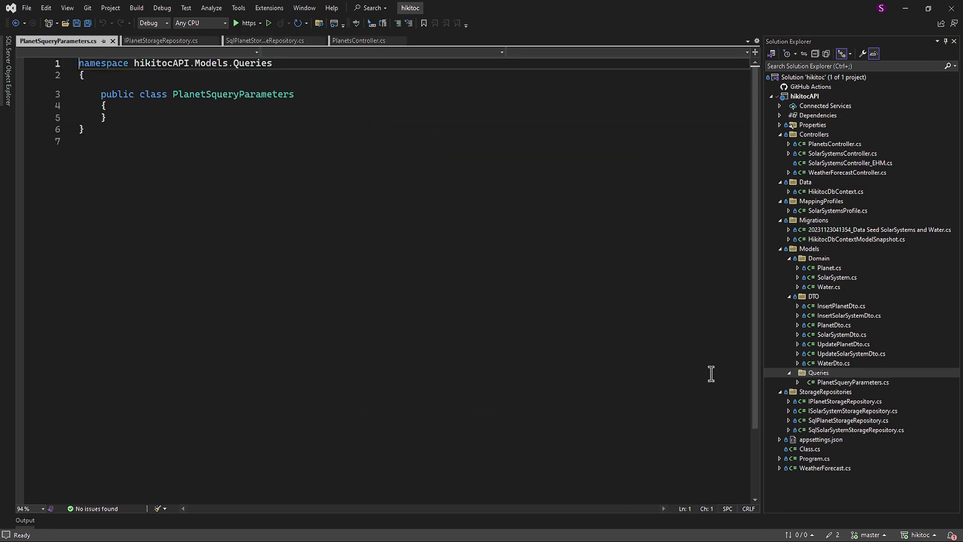
Step: Rename the class file and class to PlanetsQueryParameters
{"action": "left_click", "coordinate": [852, 381]}
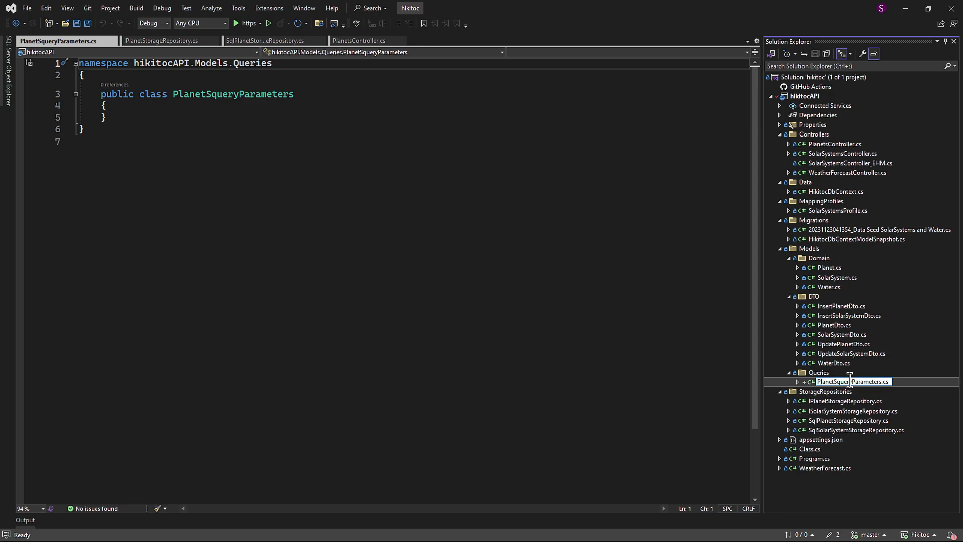
{"action": "type", "text": "PlanetsqueryParameters.cs"}
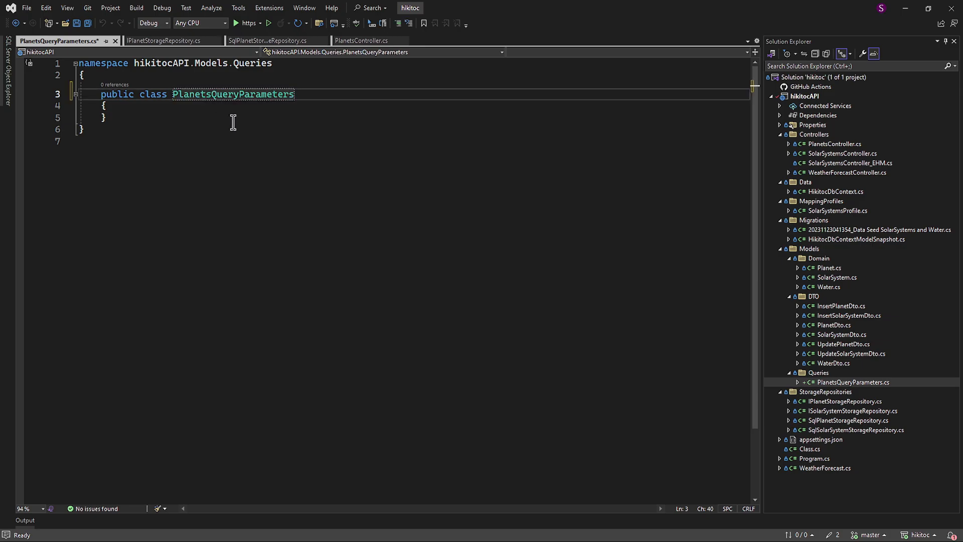
{"action": "double_click", "coordinate": [232, 93]}
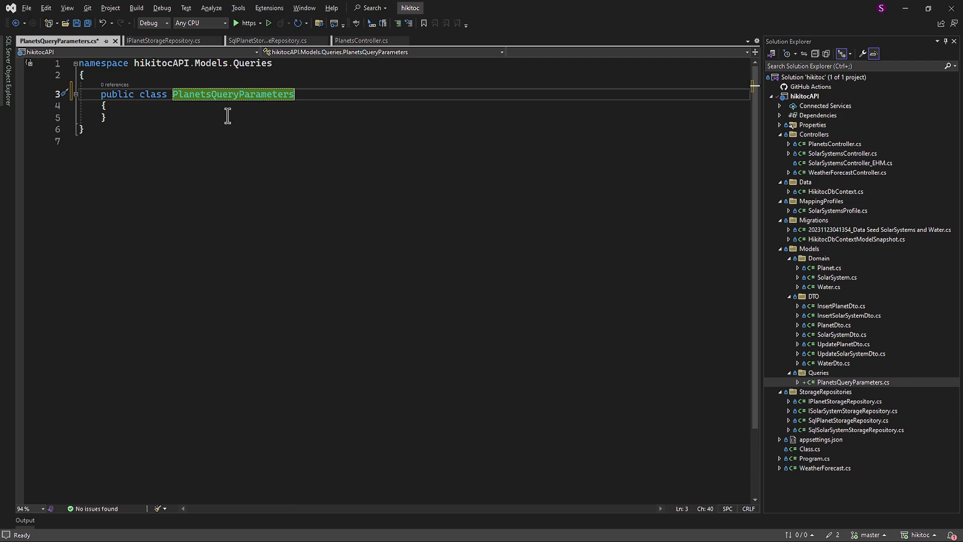
Step: Add FilterBy, Contains and SortBy string properties with the prop snippet and save
{"action": "key", "text": "enter"}
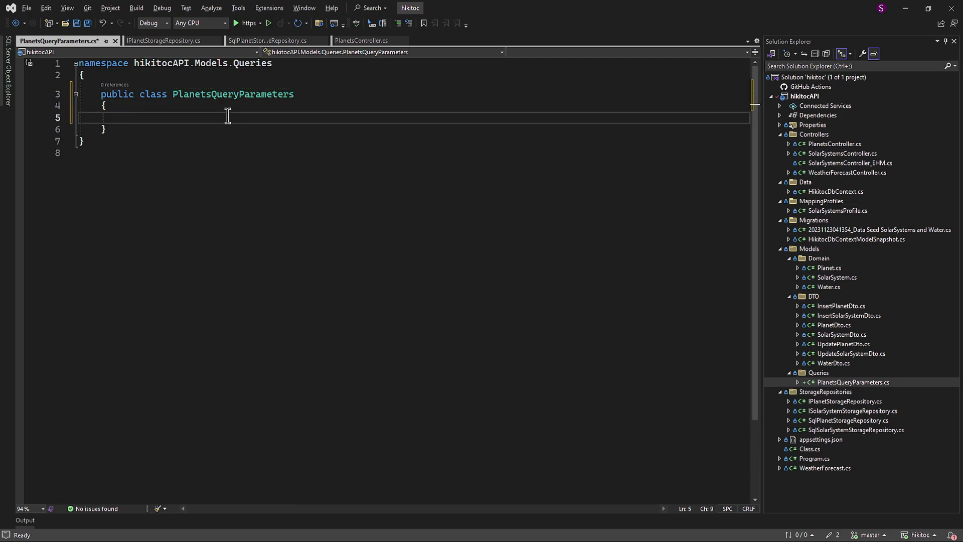
{"action": "type", "text": "prop"}
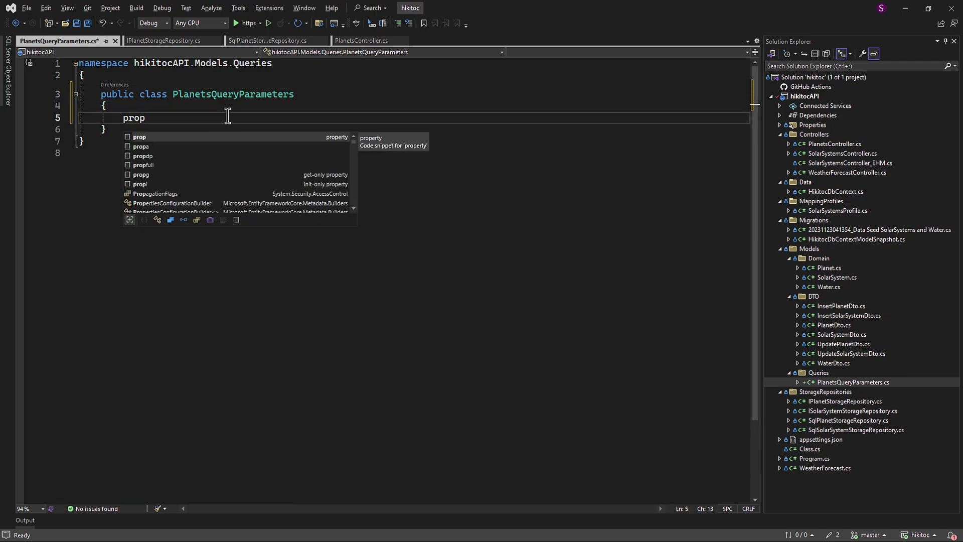
{"action": "key", "text": "Tab"}
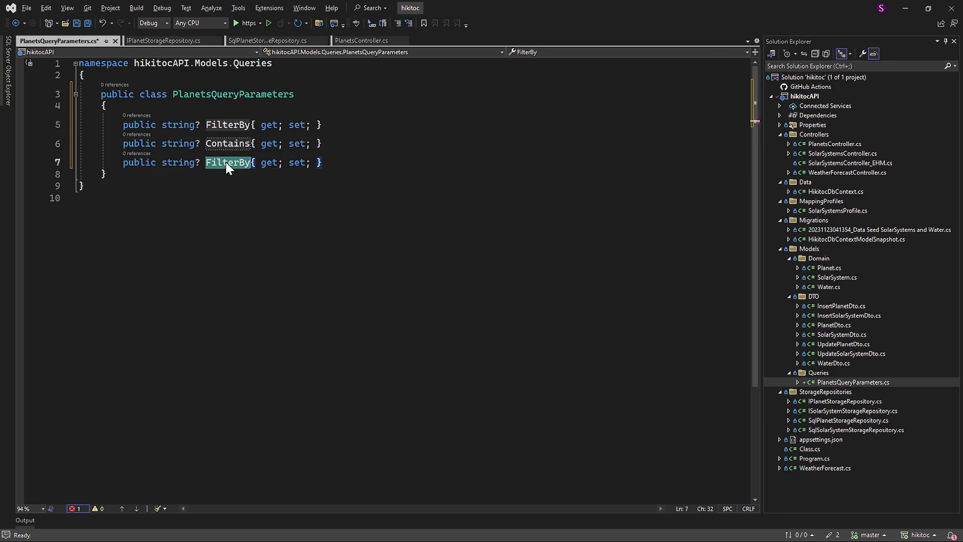
{"action": "type", "text": "SortBy"}
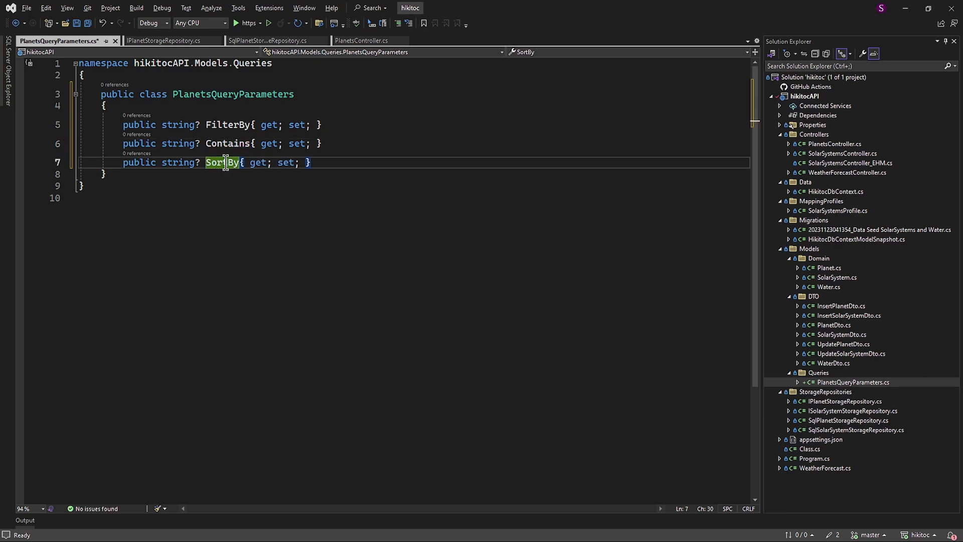
{"action": "key", "text": "ctrl+s"}
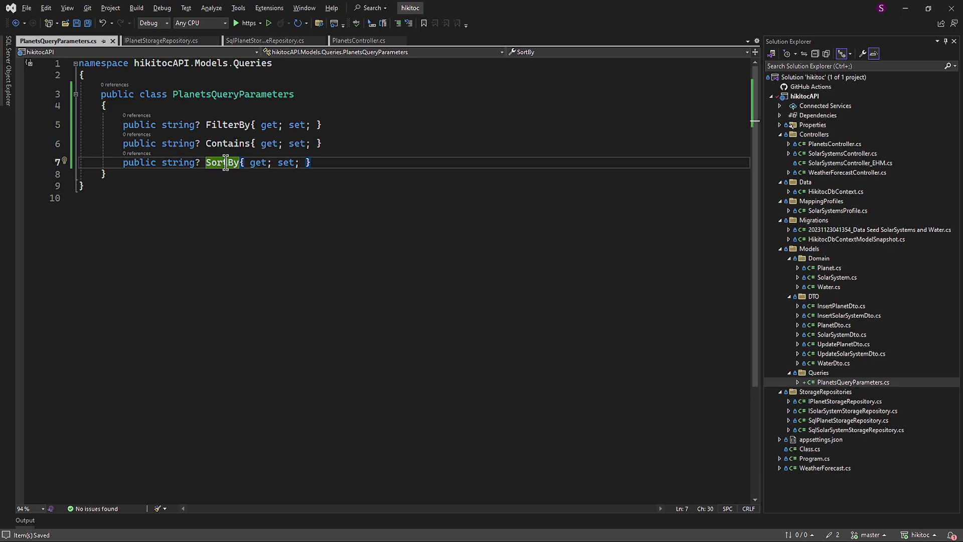
{"action": "left_click", "coordinate": [356, 40]}
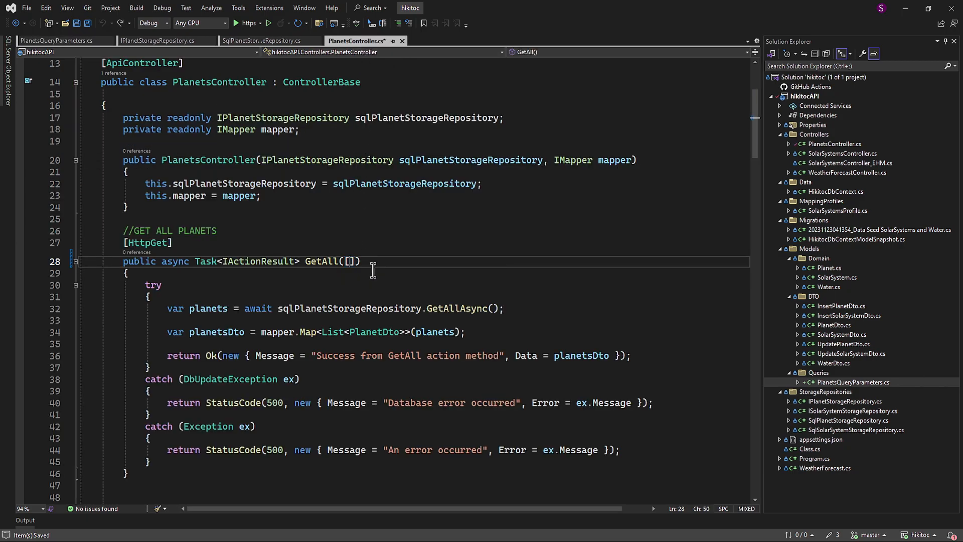
Step: Change the GetAll signature to take [FromQuery] PlanetsQueryParameters? planetsQueryParameters
{"action": "type", "text": "FromQuery] P"}
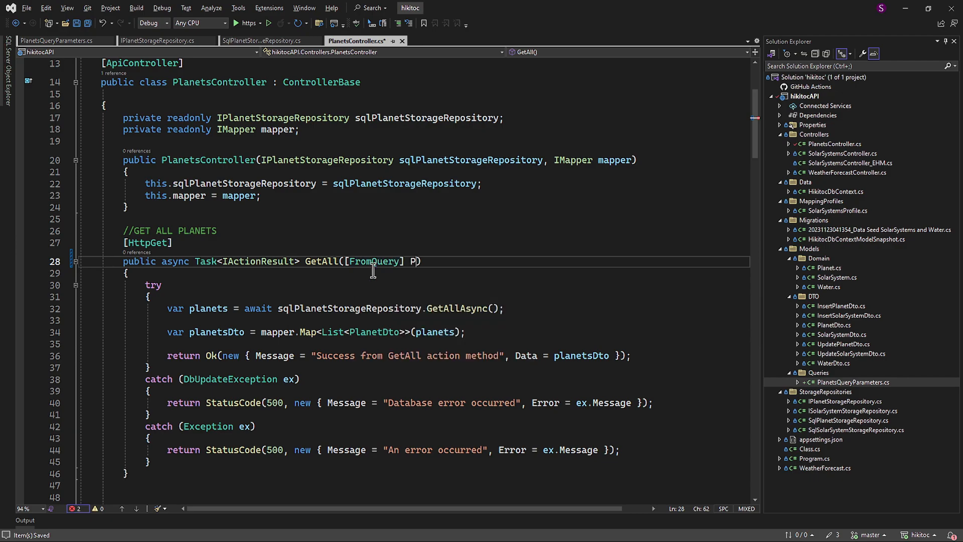
{"action": "type", "text": "PlanetsQueryParameters?"}
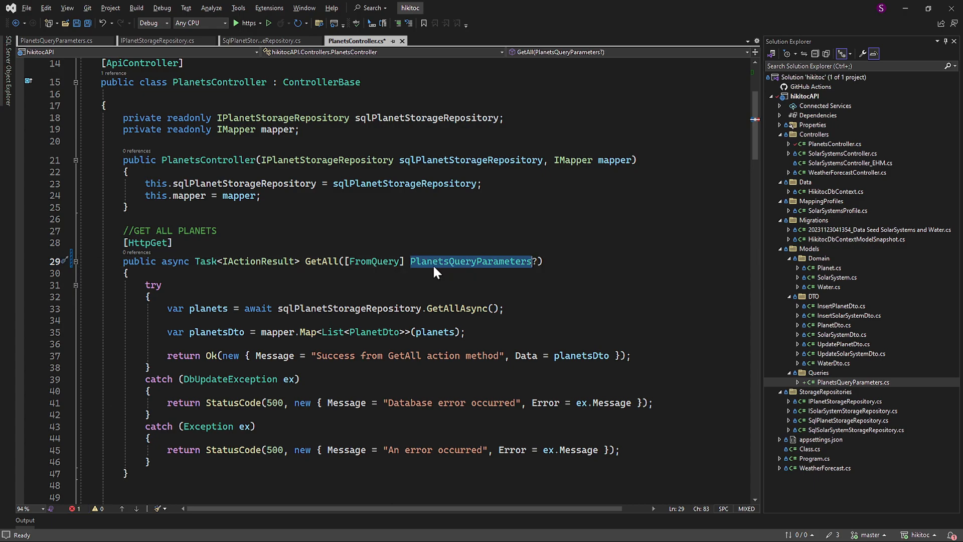
{"action": "type", "text": "PlanetsQueryParameters"}
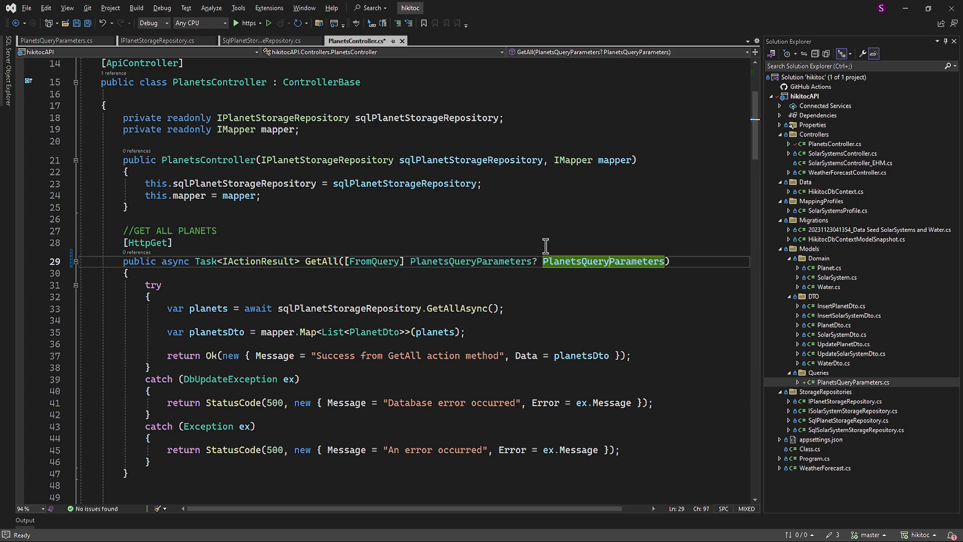
{"action": "type", "text": "planetsQueryParameters"}
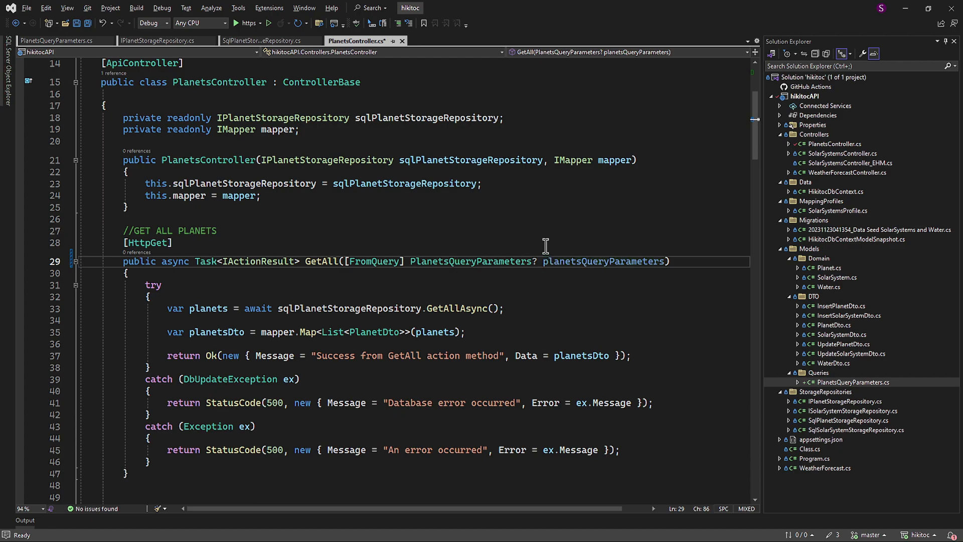
{"action": "left_click", "coordinate": [58, 40]}
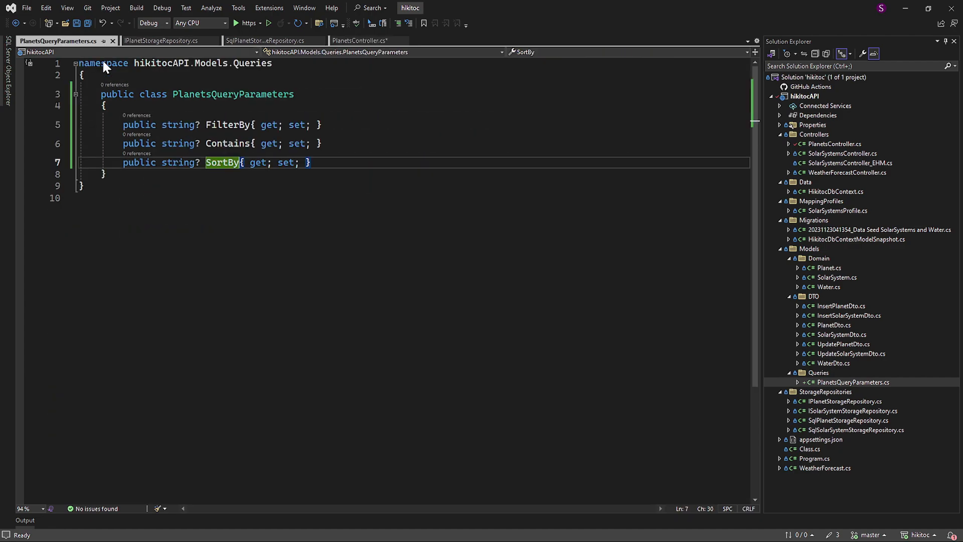
Step: Add a commented-out "Something" default to SortBy and start planetsQueryParameters ??= new PlanetsQueryParameters() in GetAll
{"action": "type", "text": "= \"Something\";"}
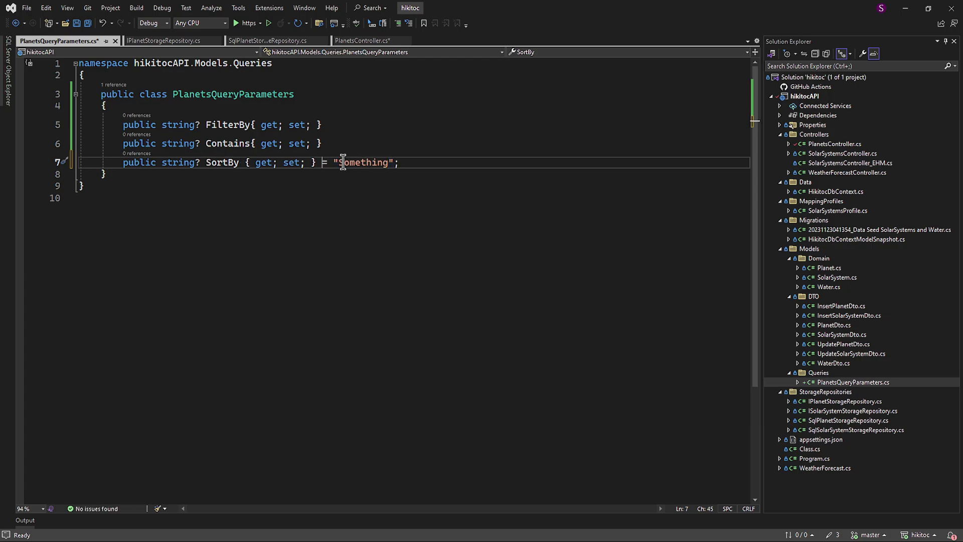
{"action": "type", "text": "//"}
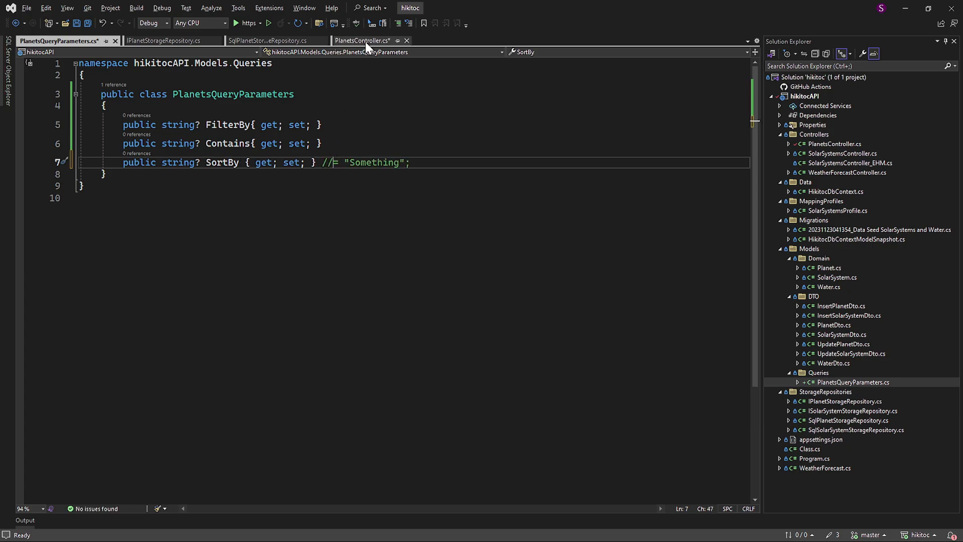
{"action": "left_click", "coordinate": [362, 40]}
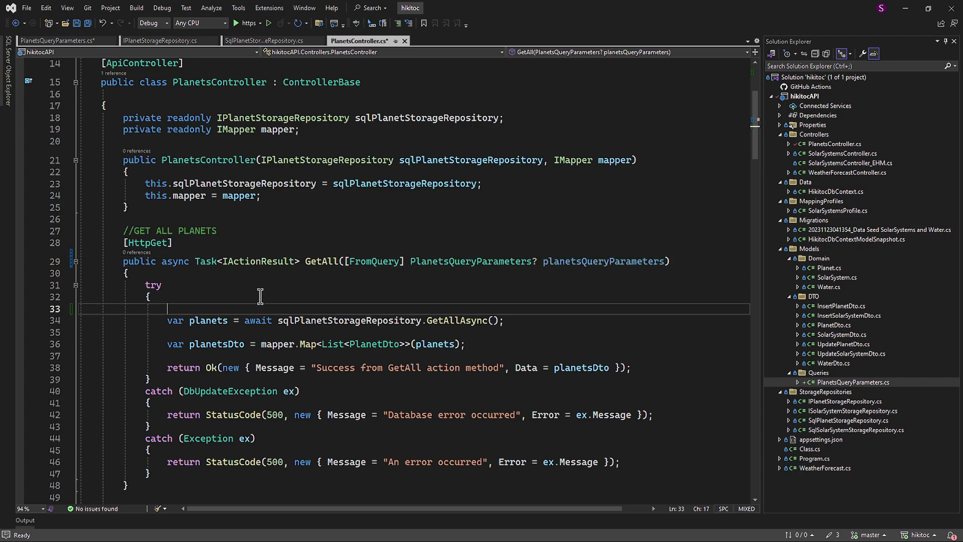
{"action": "type", "text": "planetsQueryParameters ??= new PlanetsQueryParameters();"}
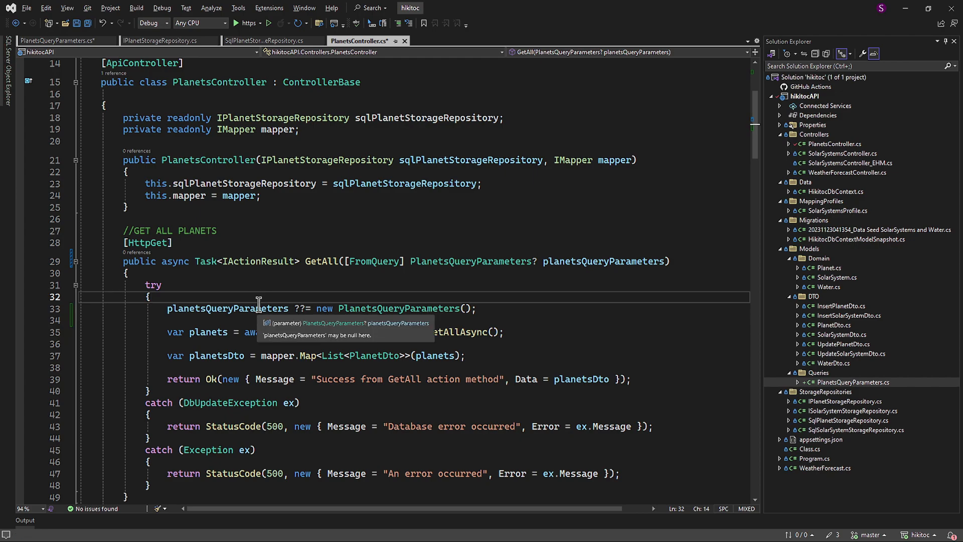
Step: Pass planetsQueryParameters into the controller's GetAllAsync call
{"action": "double_click", "coordinate": [227, 308]}
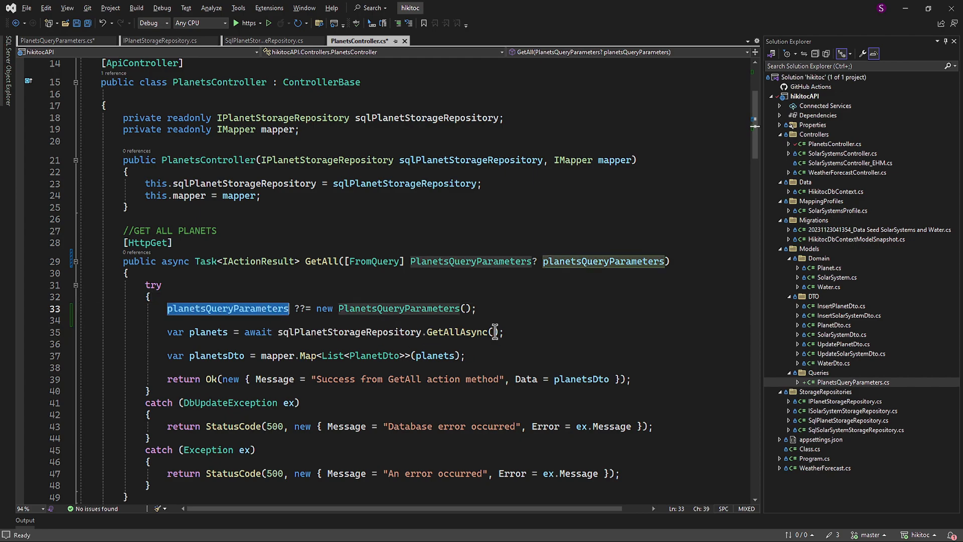
{"action": "type", "text": "planetsQueryParameters"}
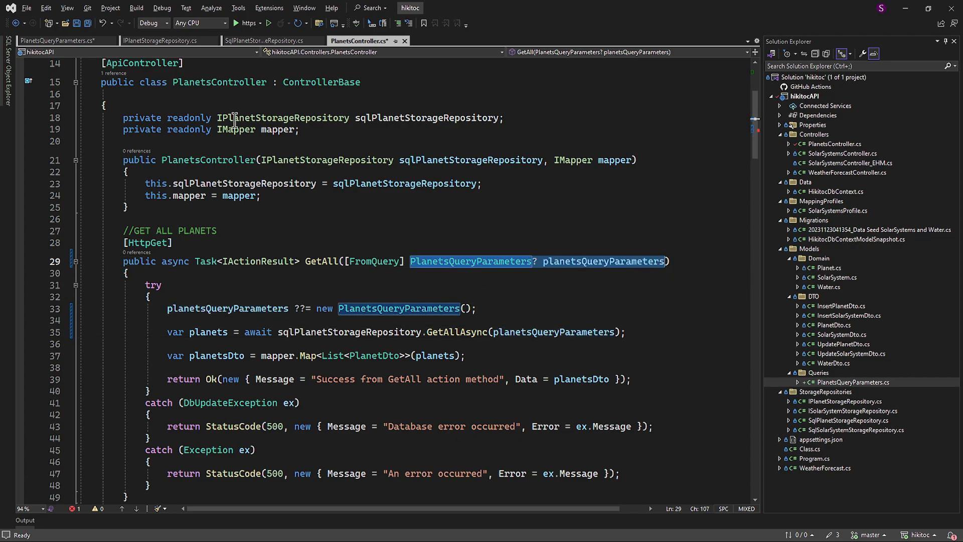
{"action": "left_click", "coordinate": [162, 40]}
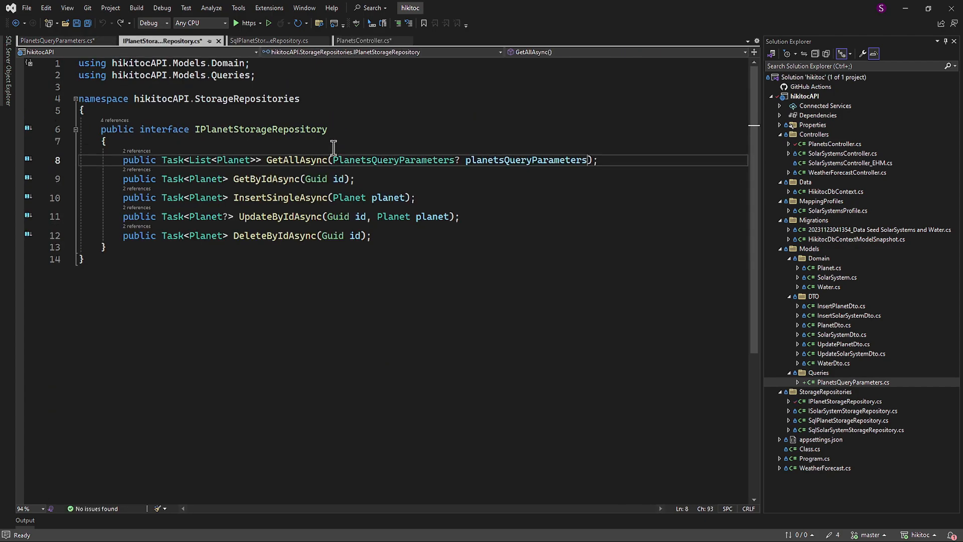
Step: Copy the interface's PlanetsQueryParameters parameter and switch to SqlPlanetStorageRepository's GetAllAsync
{"action": "double_click", "coordinate": [525, 160]}
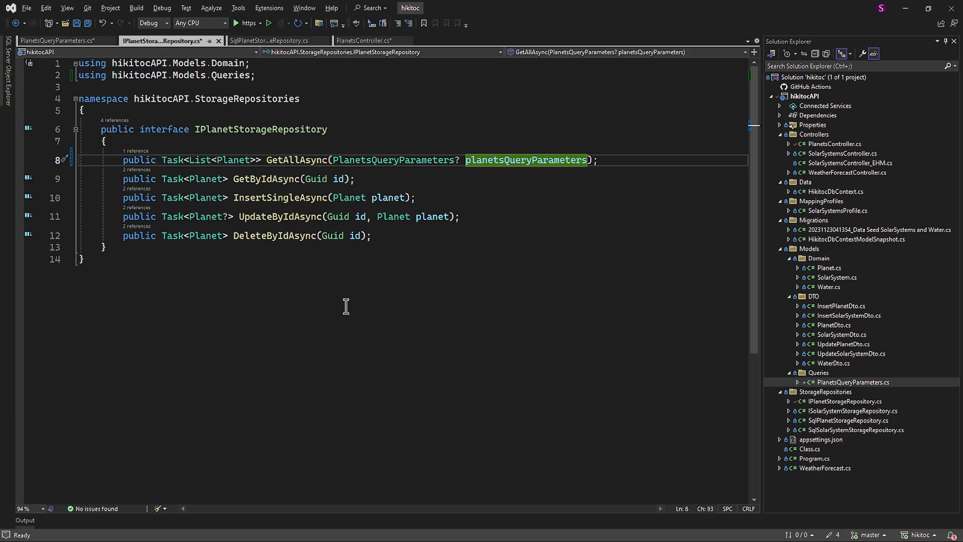
{"action": "left_click", "coordinate": [273, 41]}
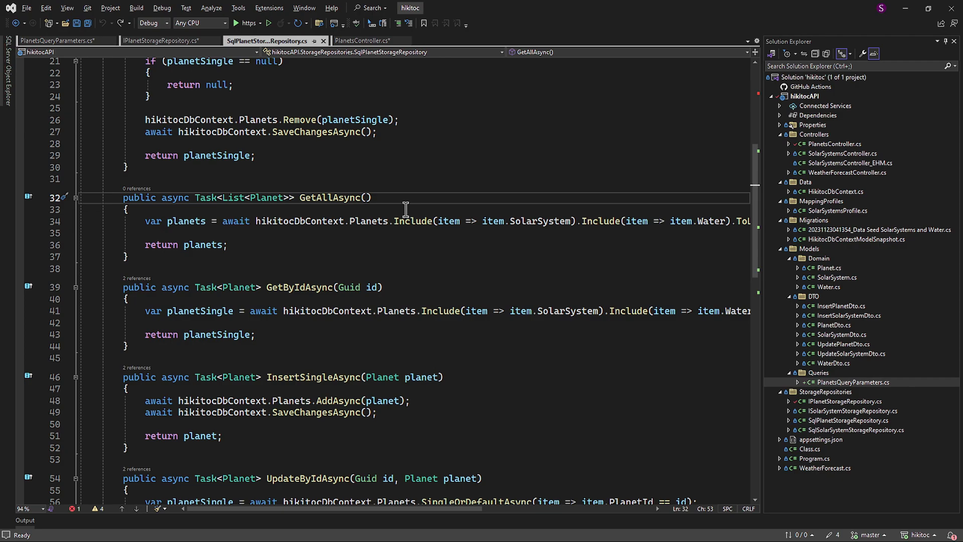
Step: Add the PlanetsQueryParameters? argument and build a queryable planets query including SolarSystem and Water
{"action": "type", "text": "PlanetsQueryParameters? planetsQueryParameters"}
{"action": "type", "text": "var planets = await hikitocDbContext.Planets.Include(\"SolarSystem\").Include(\"Water\").A"}
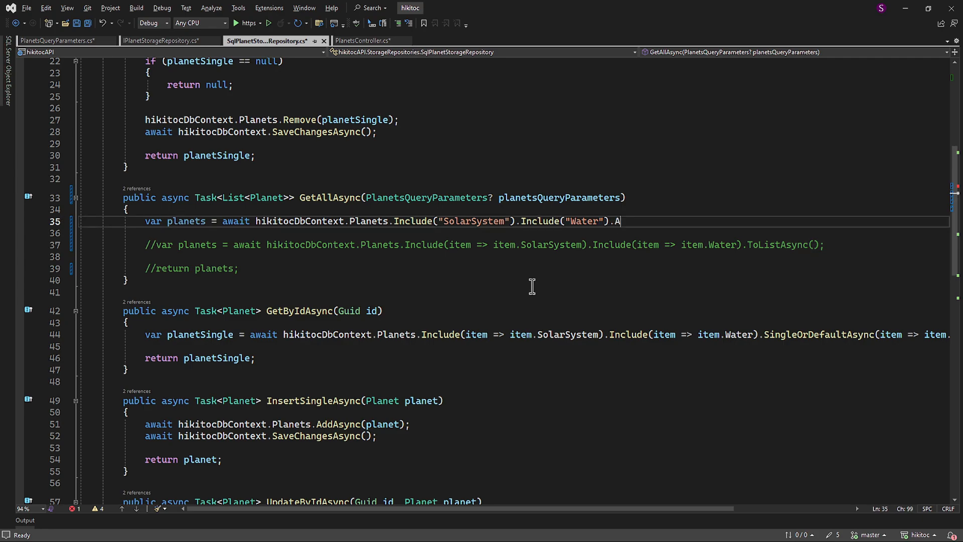
{"action": "type", "text": "sQueryable();"}
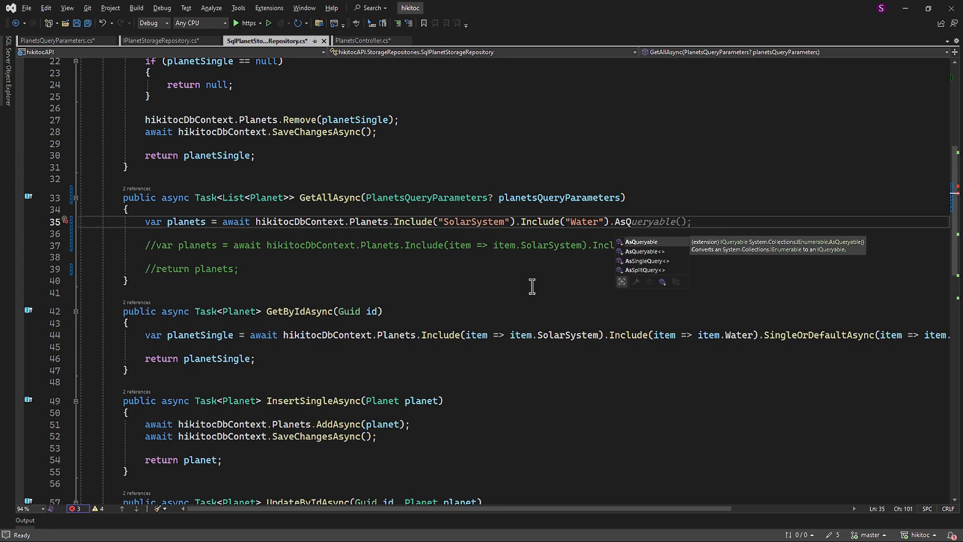
{"action": "type", "text": "if (!)"}
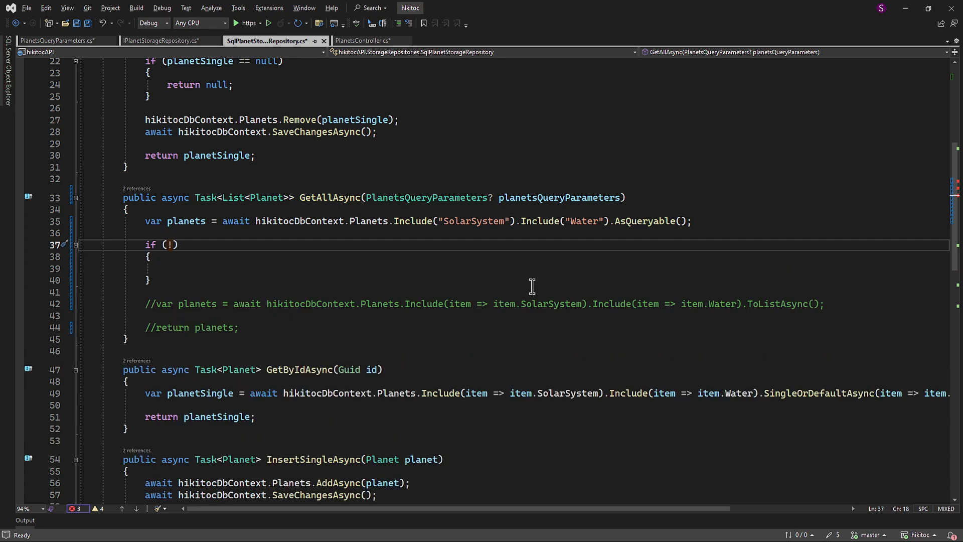
Step: Check FilterBy and Contains are non-empty and FilterBy equals "Name" ignoring case
{"action": "type", "text": "string.IsNullOrEmpty(planetsQueryParameters.FilterBy"}
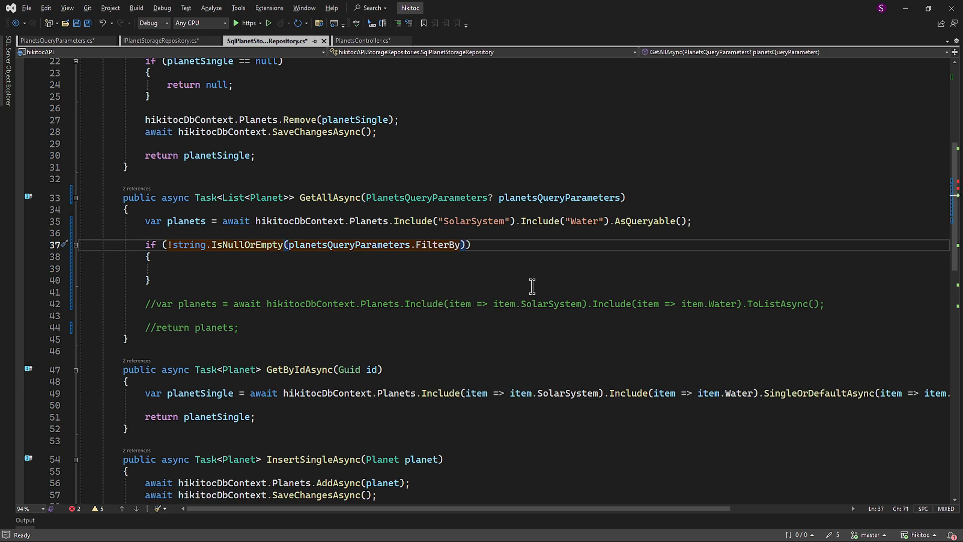
{"action": "type", "text": "&& !string.Is"}
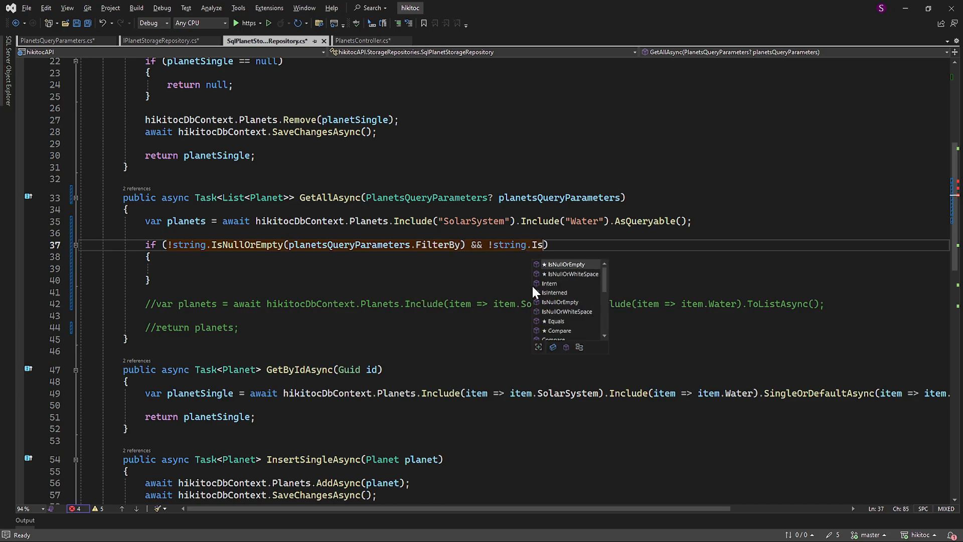
{"action": "type", "text": "NullOrEmpty(planetsQueryParameters.Contains"}
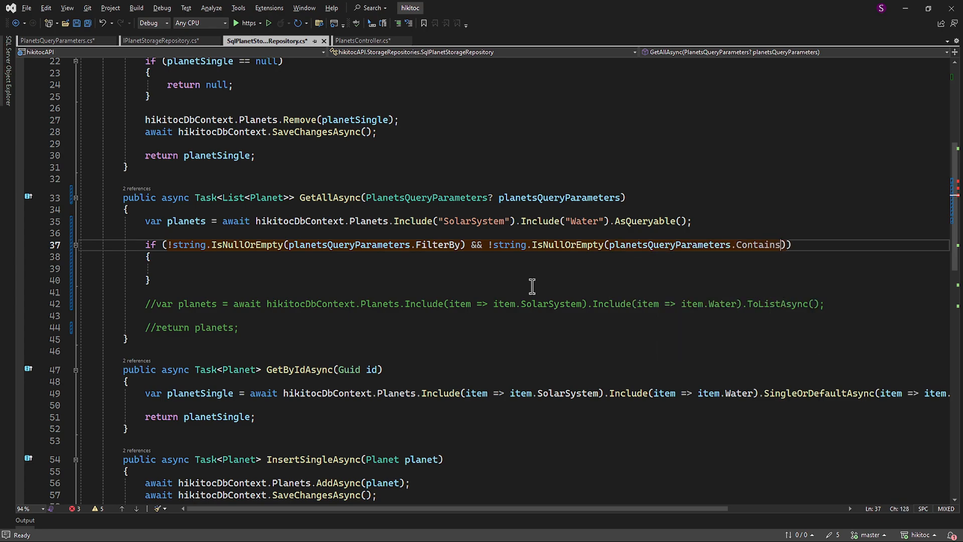
{"action": "type", "text": "if"}
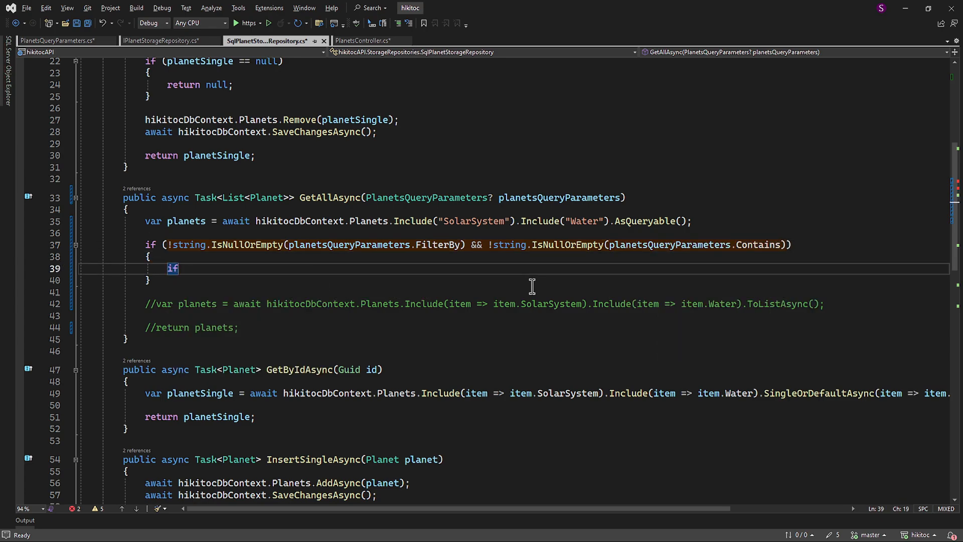
{"action": "type", "text": "(planetsQueryParameters.FilterBy.Equals(\"Name\", StringComparison"}
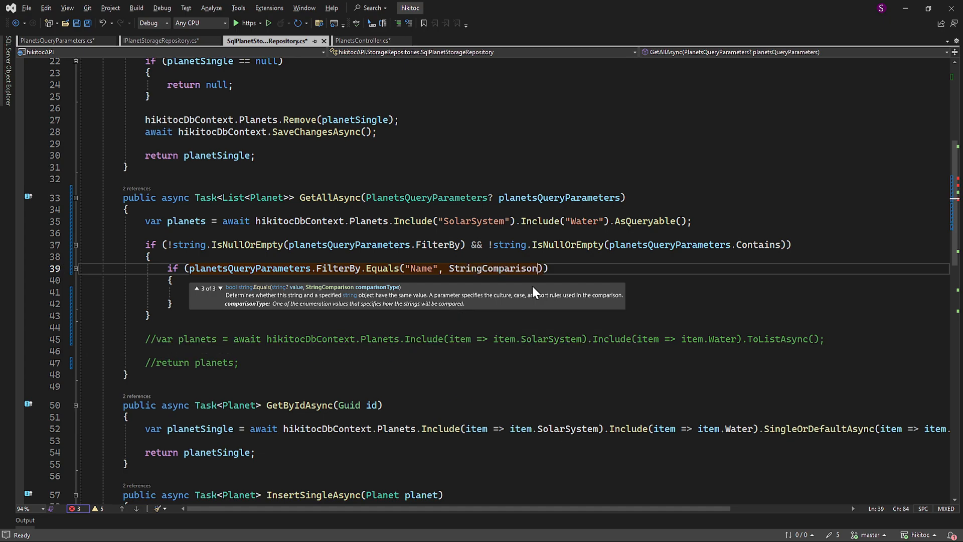
{"action": "type", "text": ".OrdinalIgnoreCase"}
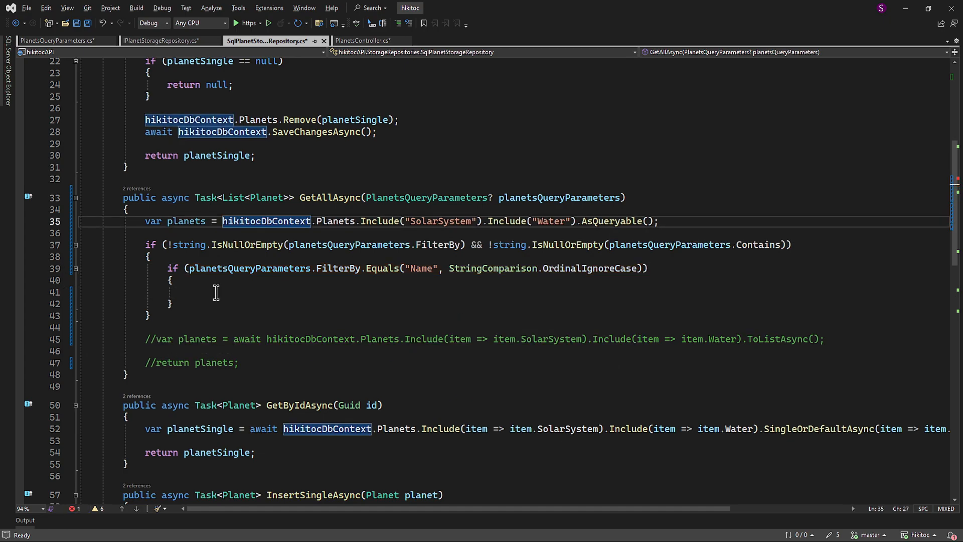
Step: Filter planets whose Name contains the Contains value and return await planets.ToListAsync()
{"action": "type", "text": "planets = pla"}
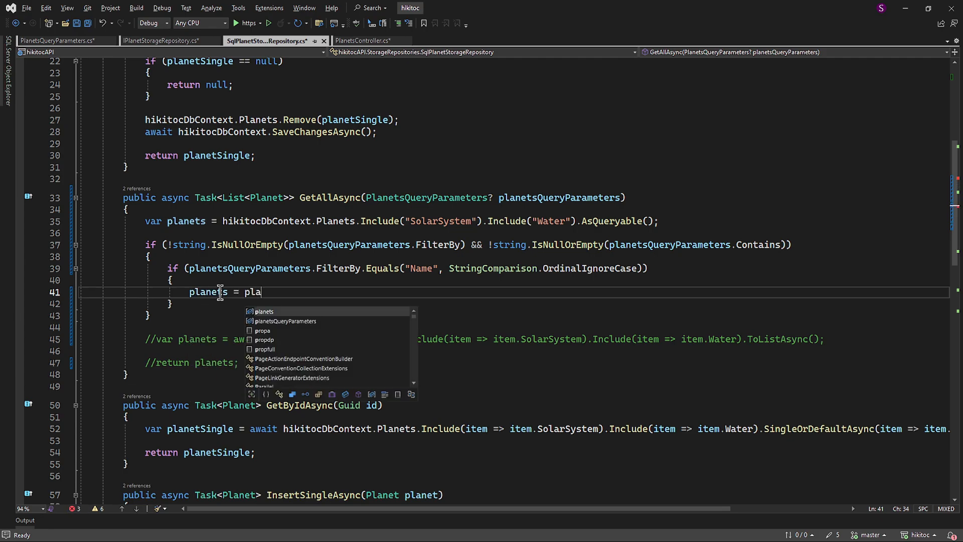
{"action": "type", "text": "nets.Where(item => item.Name.Contains"}
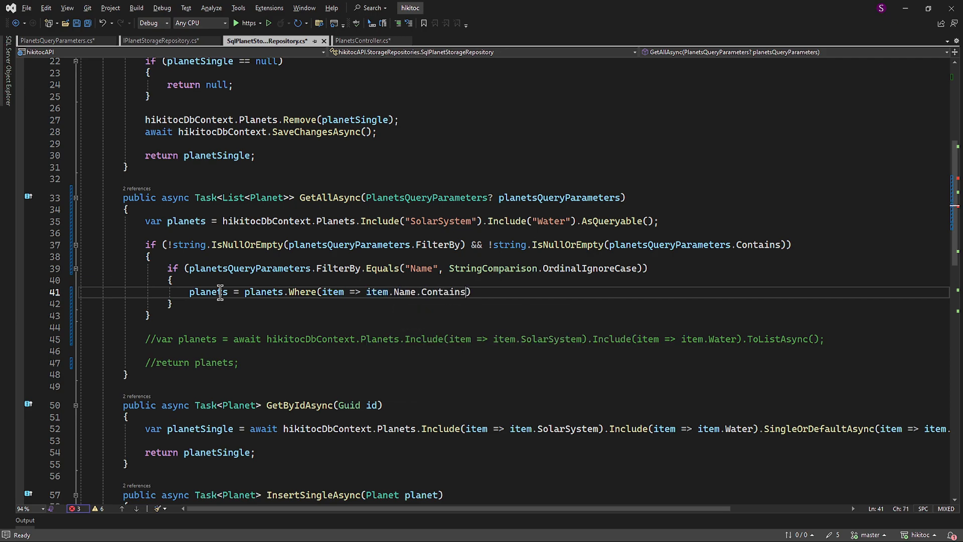
{"action": "type", "text": "planetsQueryParameters.Con"}
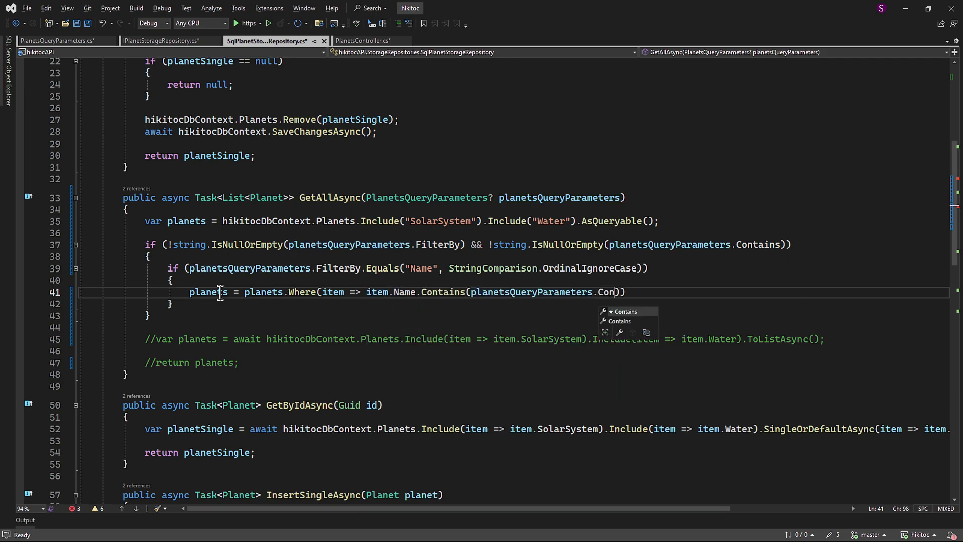
{"action": "type", "text": "return await pla"}
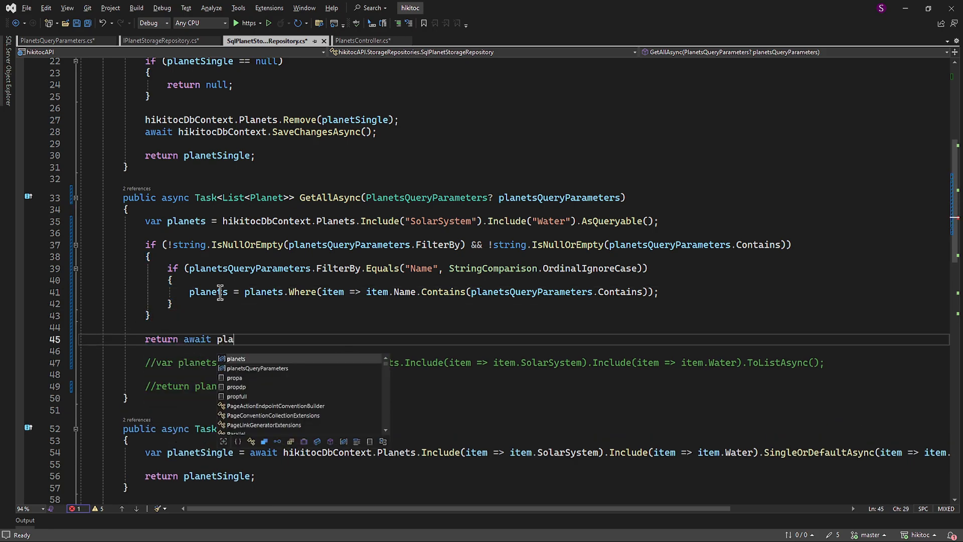
{"action": "type", "text": "nets.ToListAsync();"}
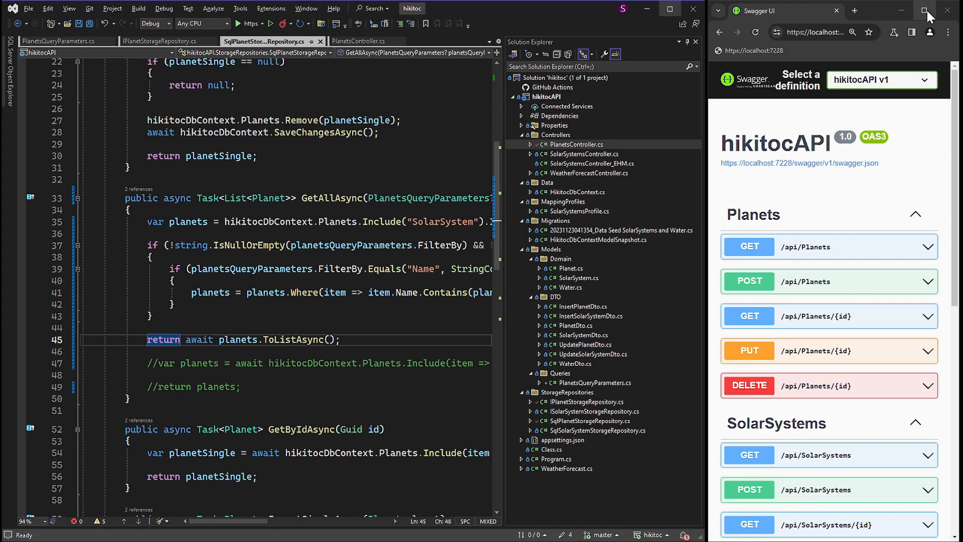
Step: Execute GET /api/Planets with FilterBy=name and Contains=earth, returning only Earth
{"action": "left_click", "coordinate": [804, 246]}
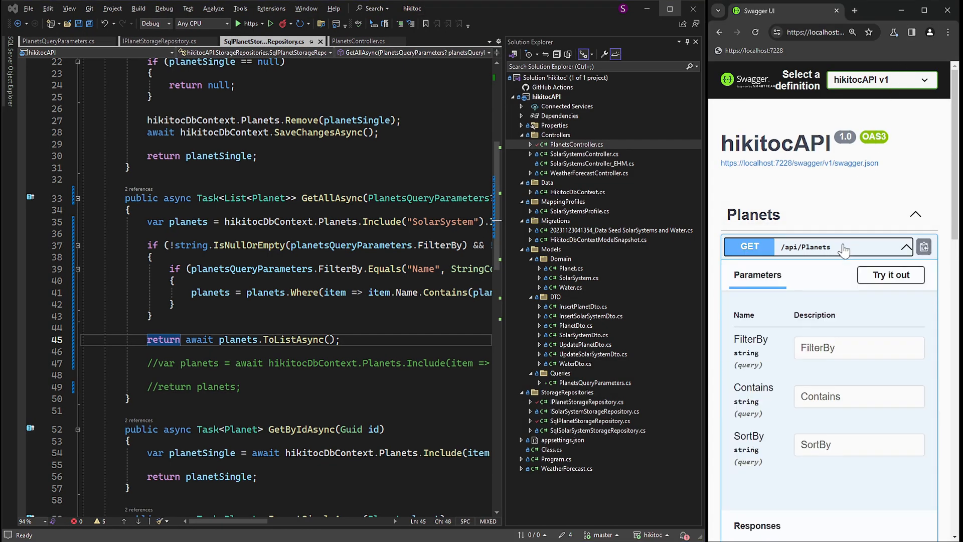
{"action": "left_click", "coordinate": [890, 275]}
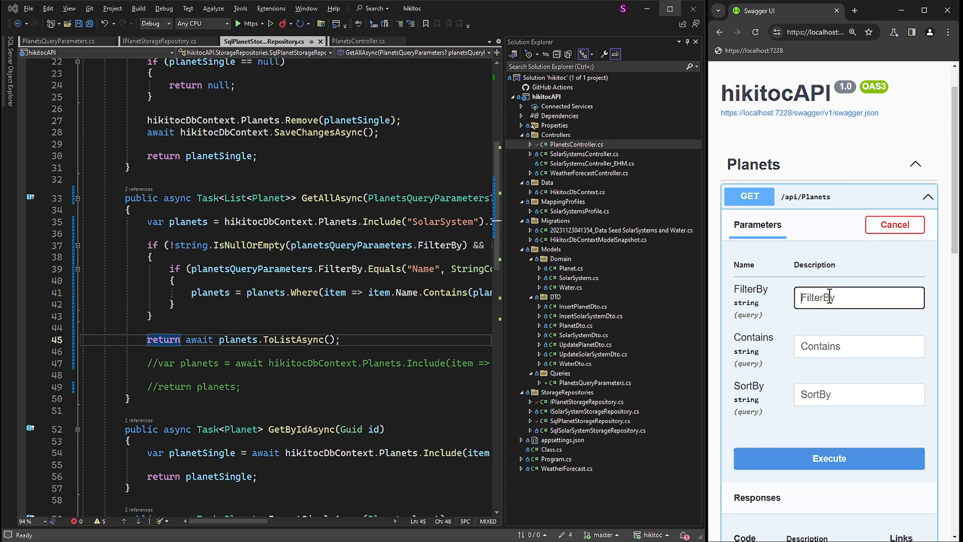
{"action": "type", "text": "name"}
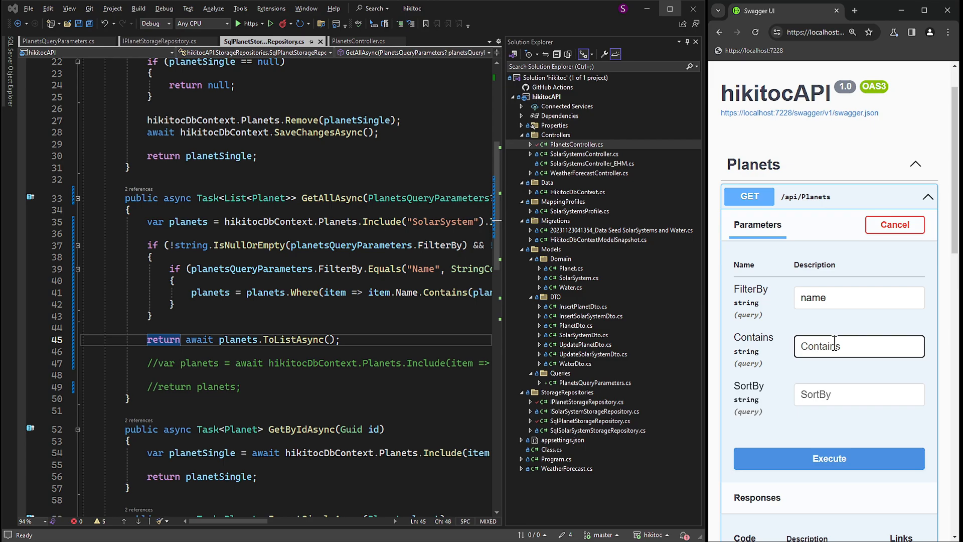
{"action": "type", "text": "earth"}
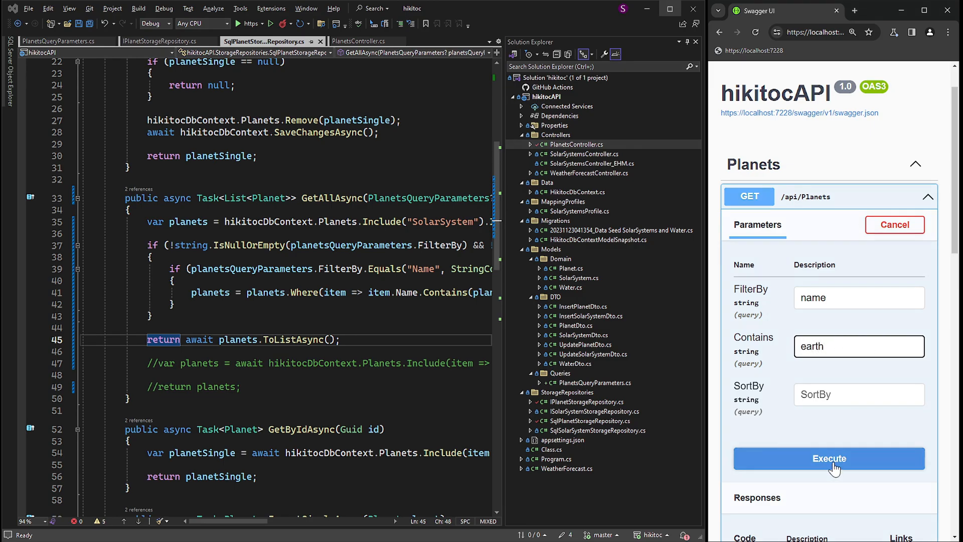
{"action": "left_click", "coordinate": [828, 458]}
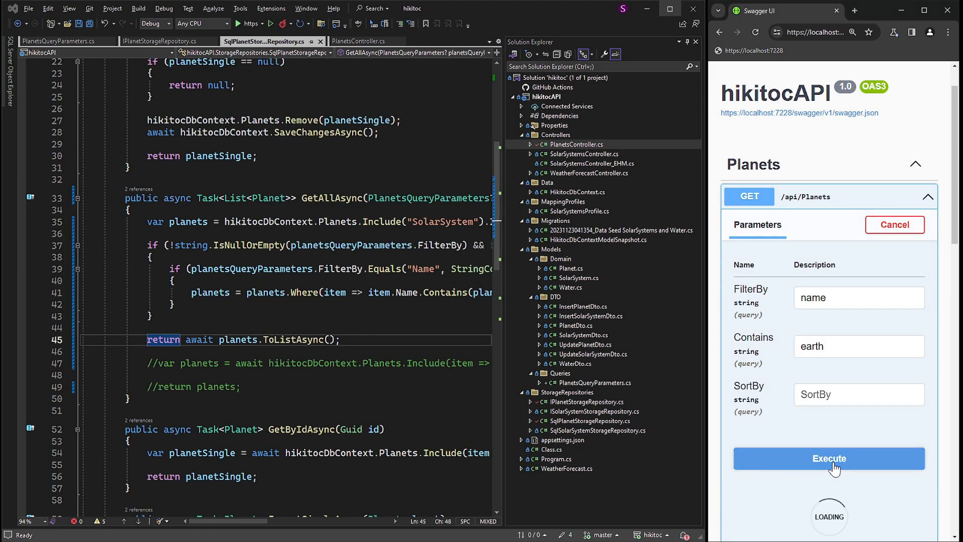
{"action": "left_click", "coordinate": [828, 457]}
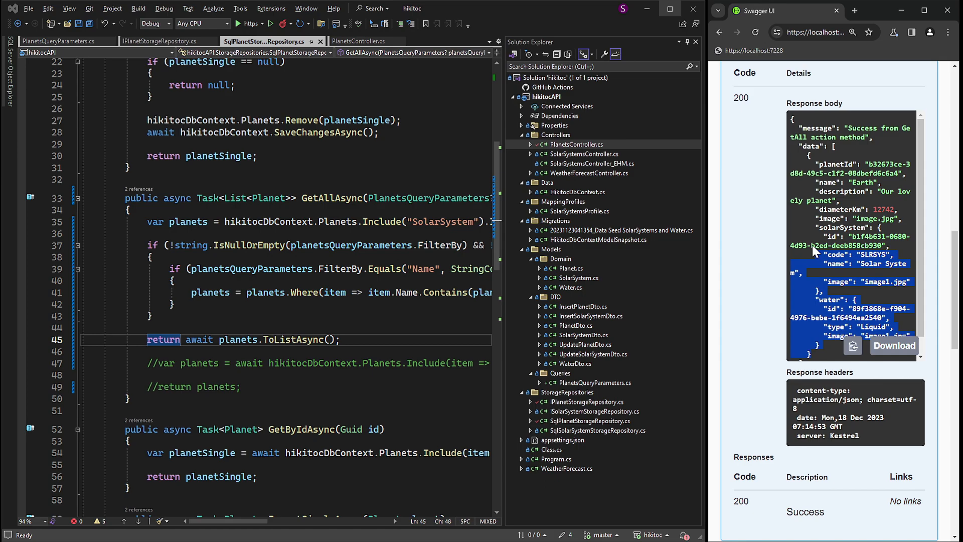
{"action": "scroll", "scroll_direction": "down", "scroll_amount": 3}
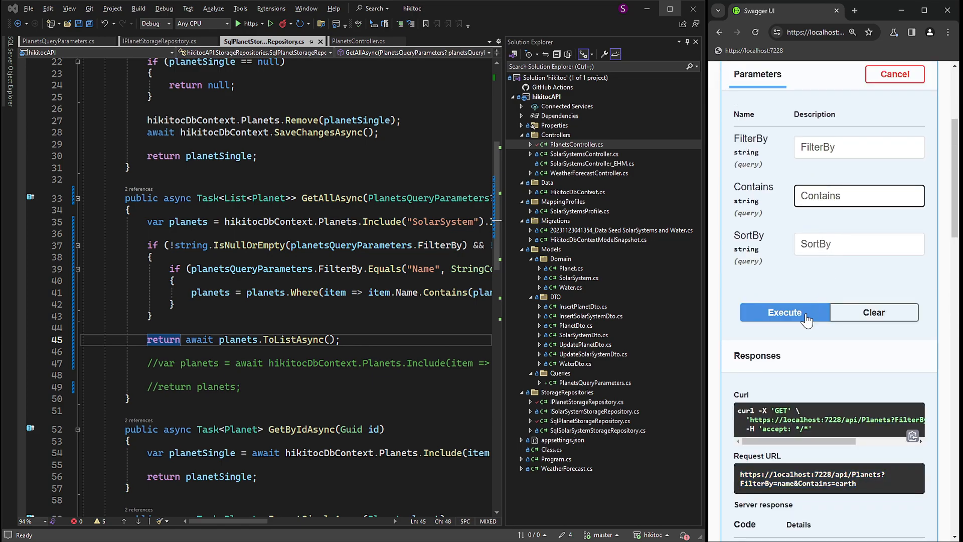
Step: Execute GET /api/Planets unfiltered and scroll the response listing Earth and TRAPPIST-1g
{"action": "left_click", "coordinate": [783, 311]}
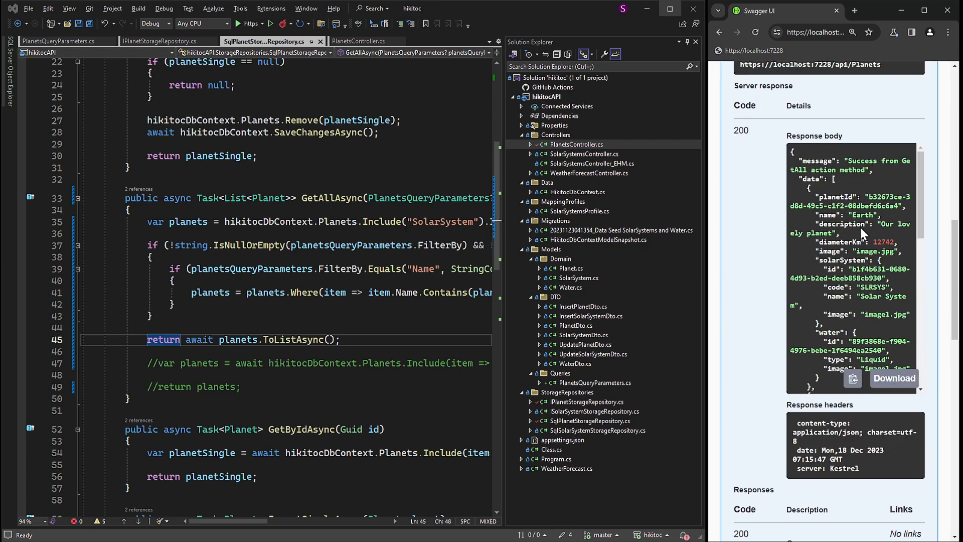
{"action": "scroll", "scroll_direction": "down", "scroll_amount": 3}
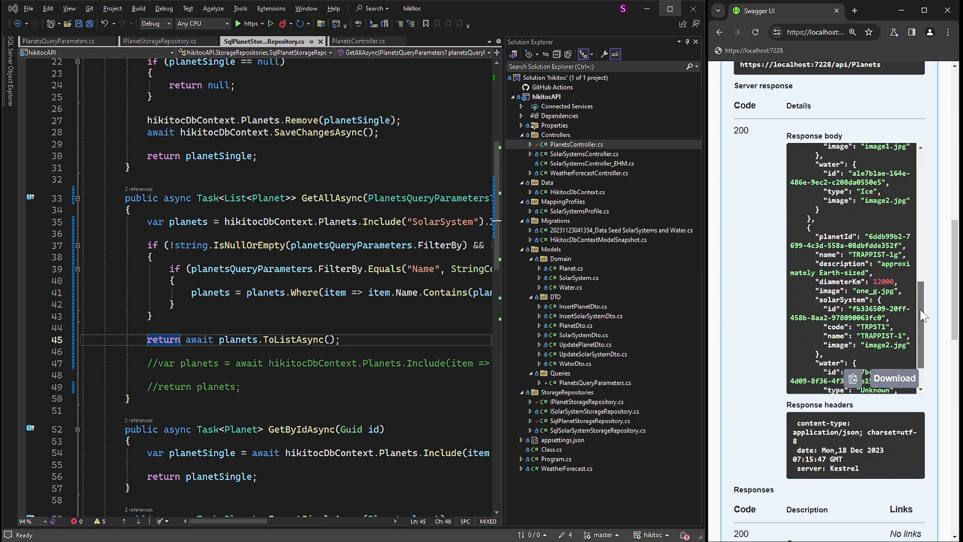